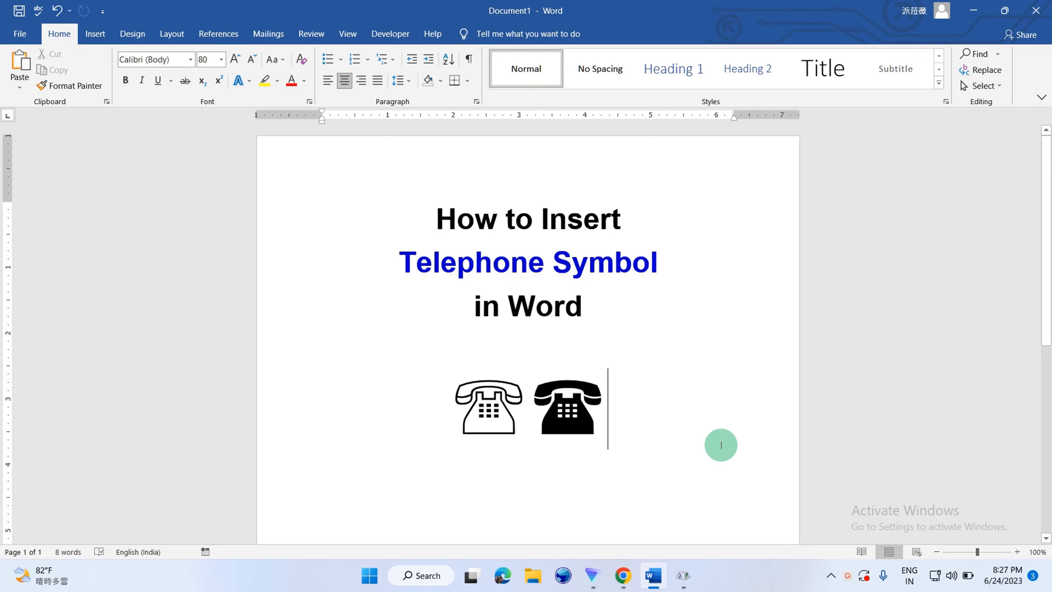
mouse_move(653, 416)
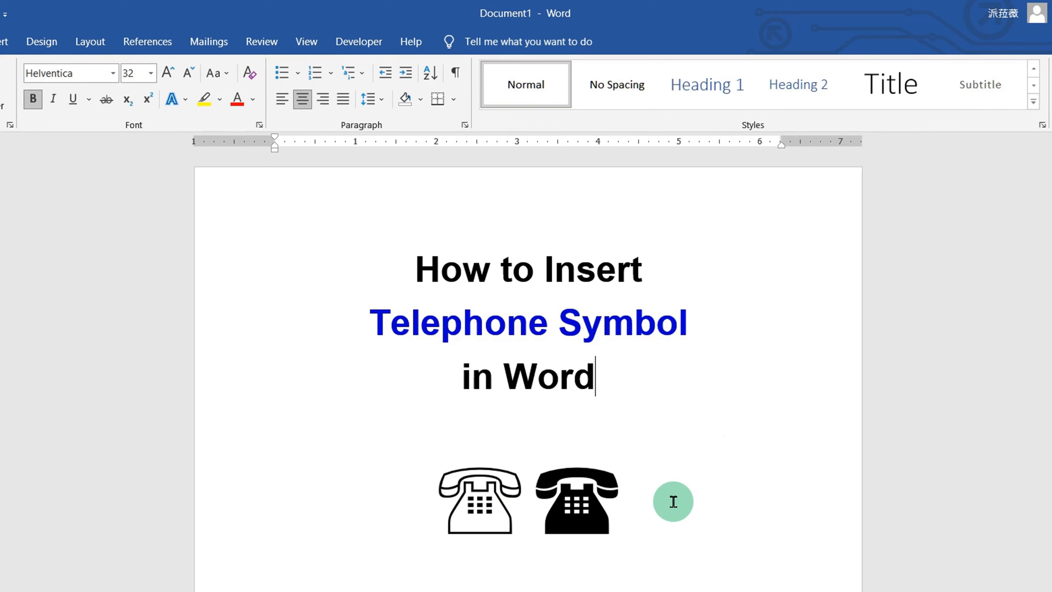
mouse_move(545, 580)
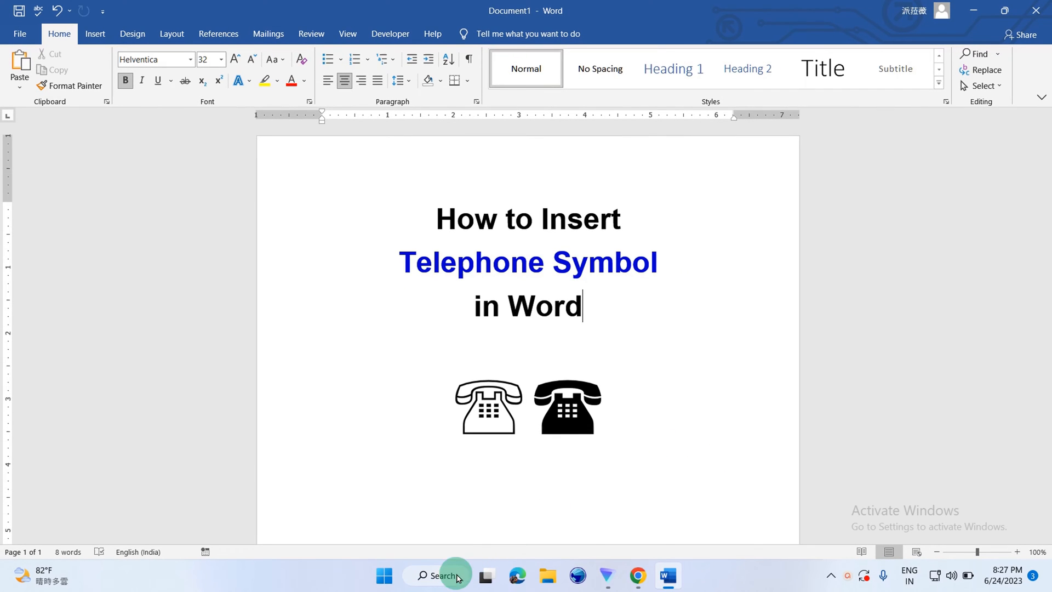
- Search Windows for 'char' and pick the Character Map best match
click(436, 575)
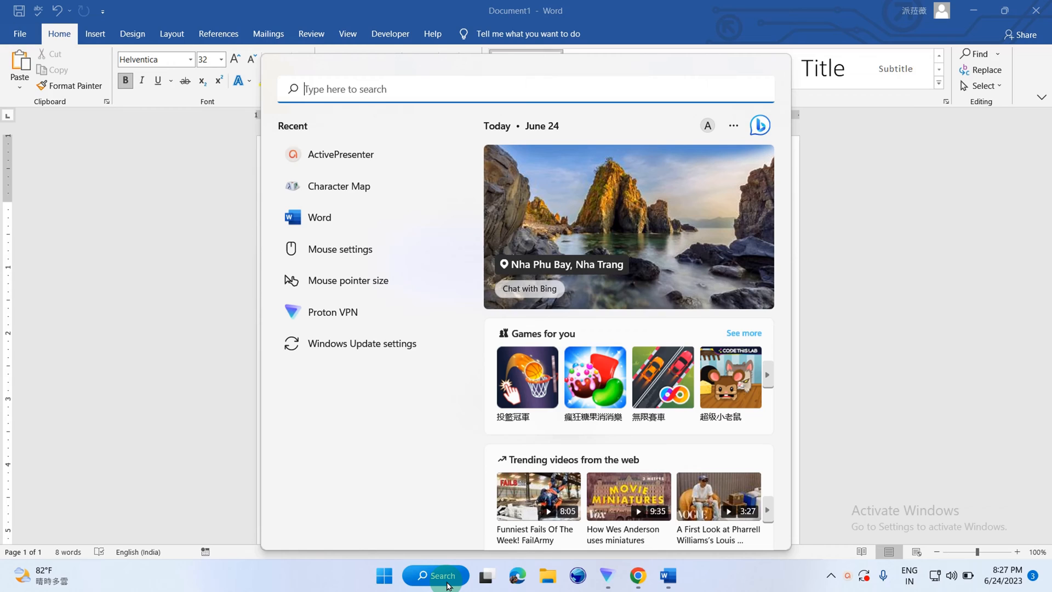
text(char)
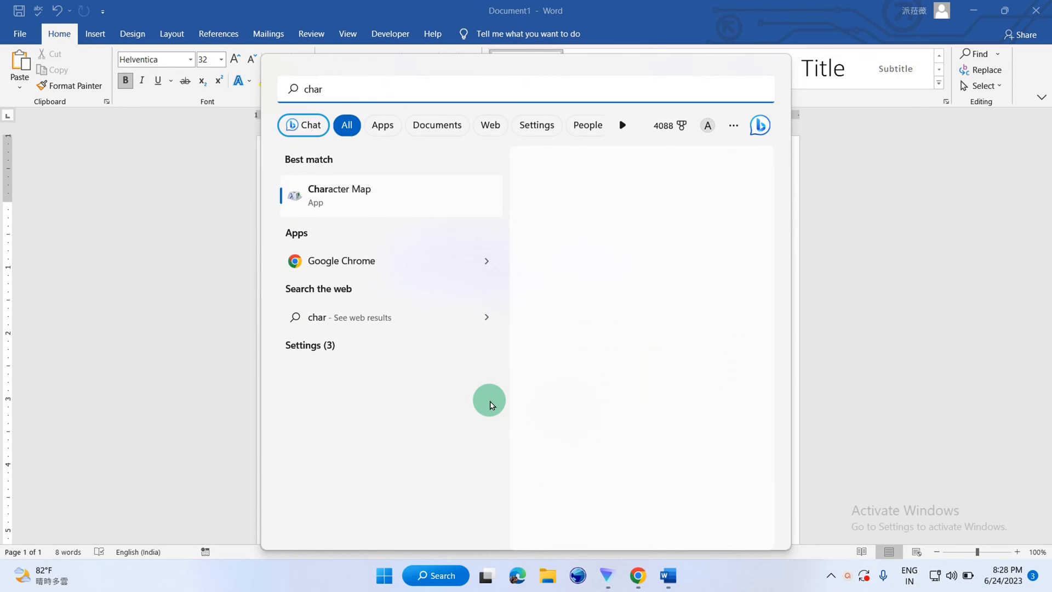
click(359, 198)
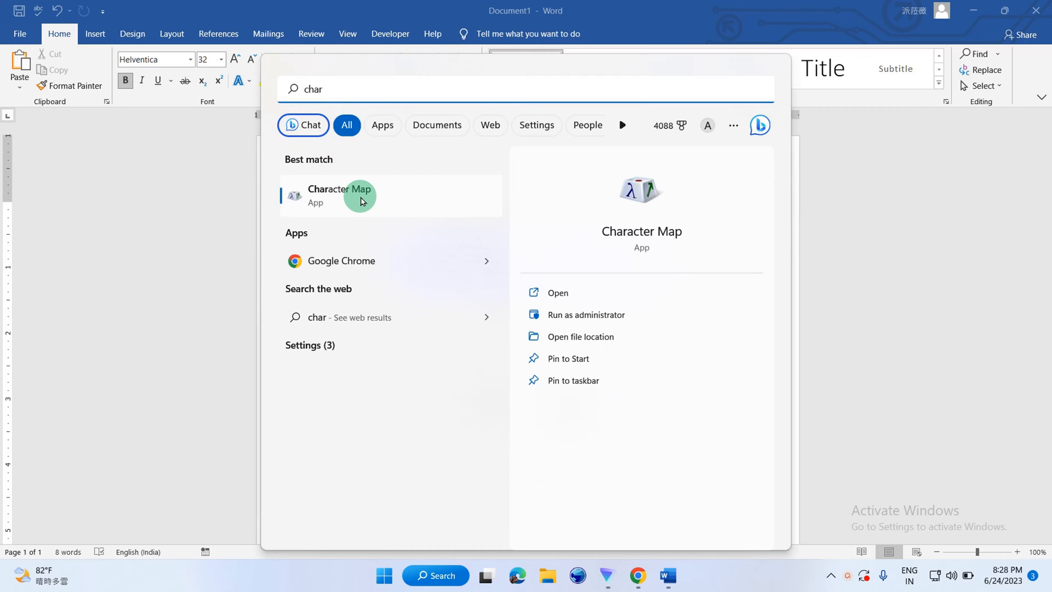
- Launch Character Map, set Wingdings, and select the filled telephone glyph to copy
click(340, 196)
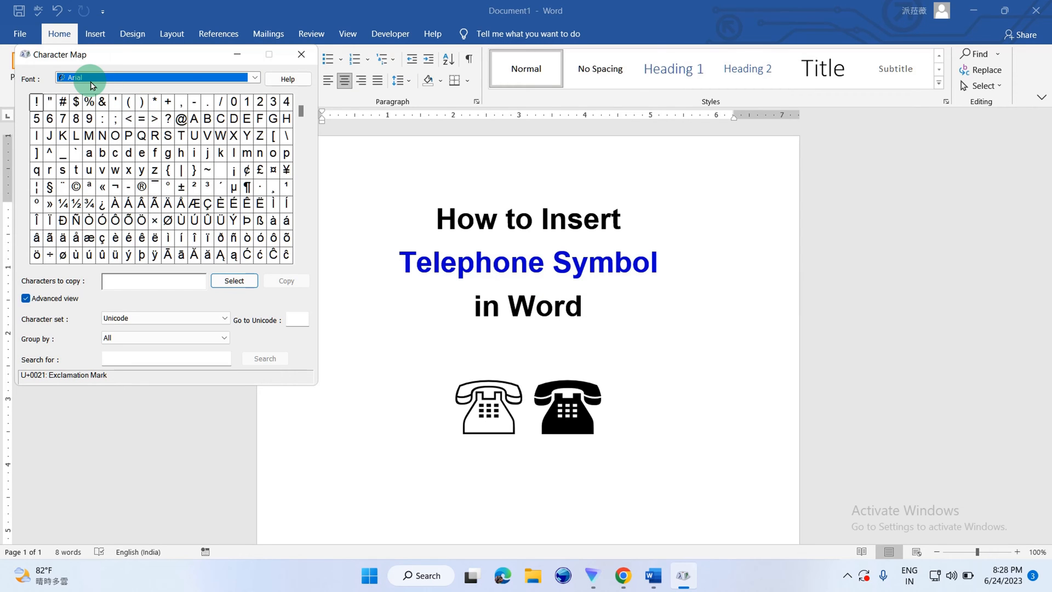
drag(161, 55, 273, 146)
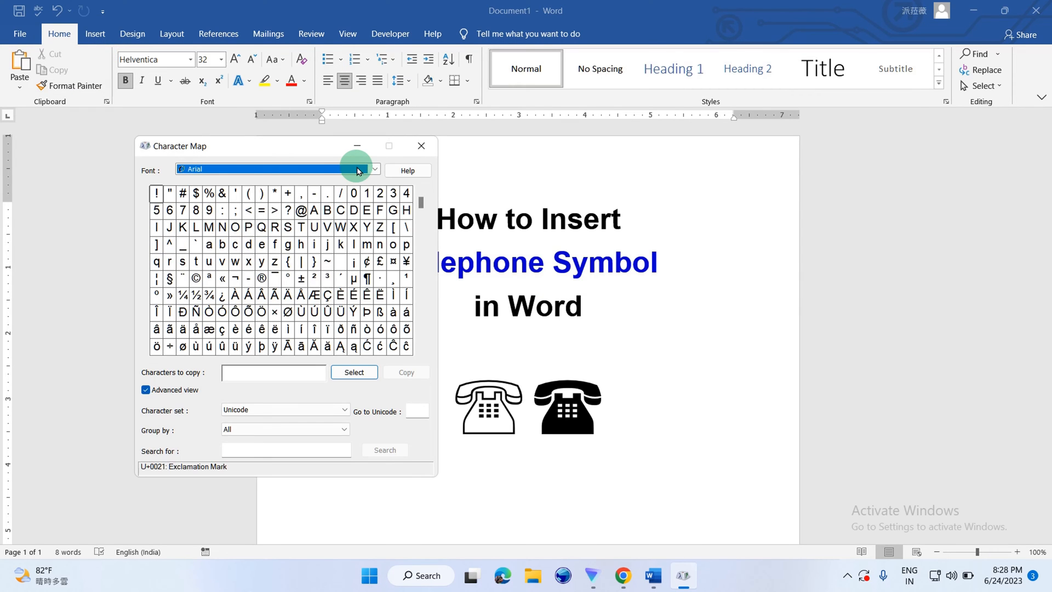
click(373, 168)
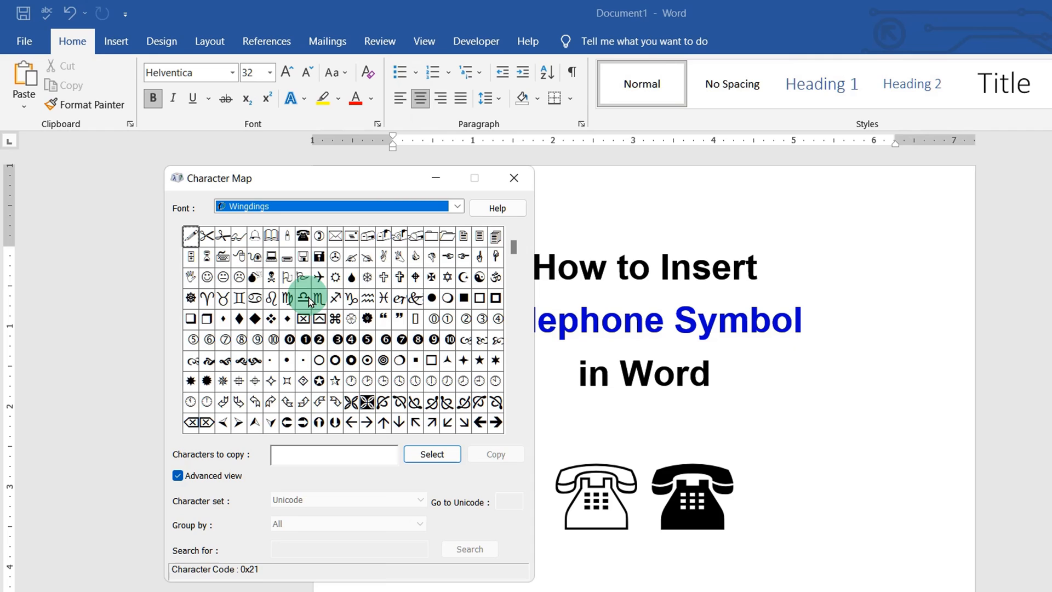
click(304, 235)
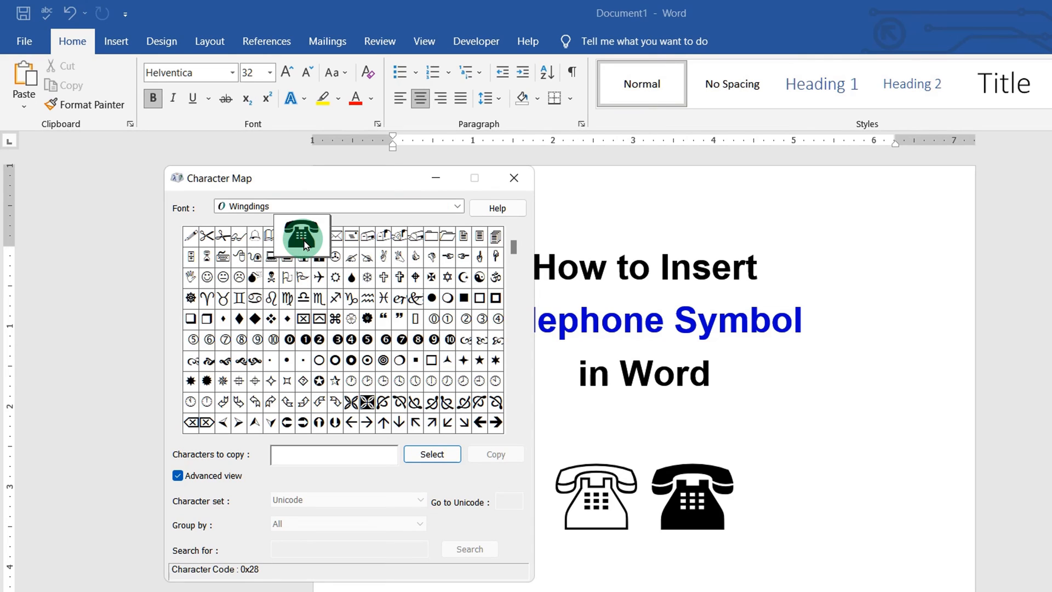
click(432, 454)
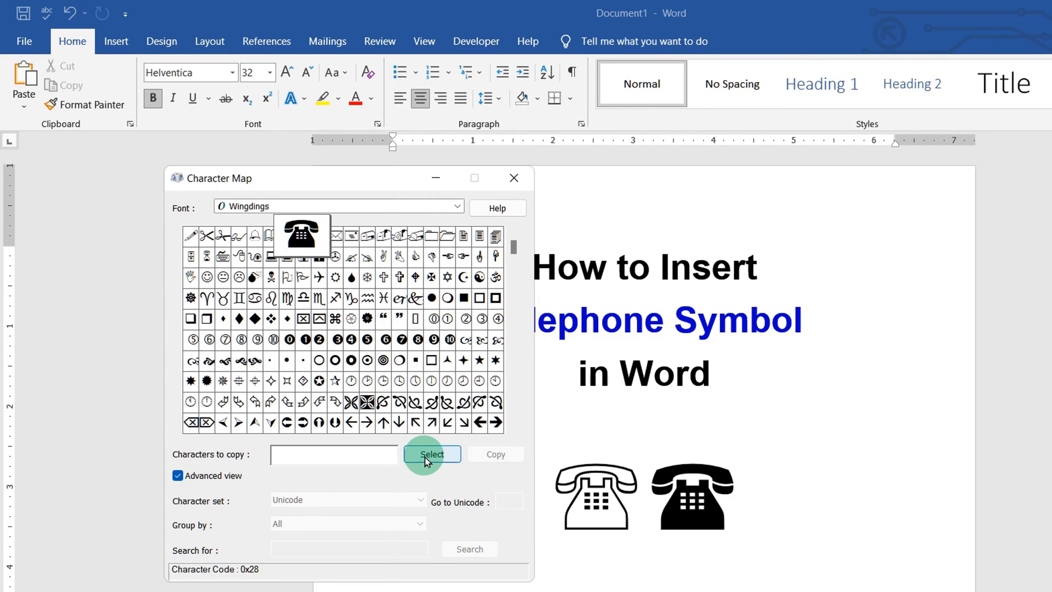
click(432, 454)
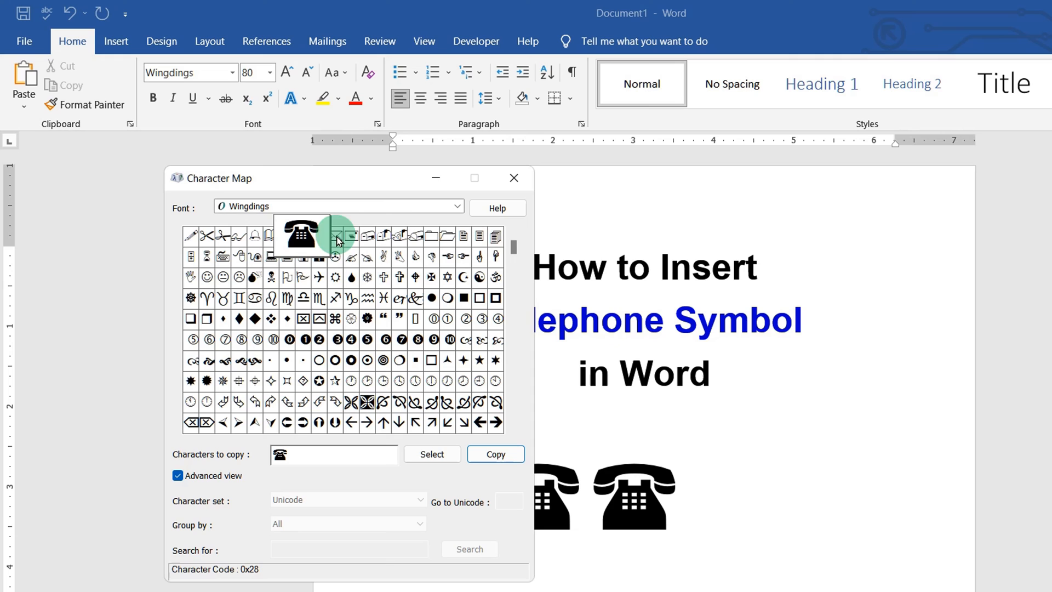
- Switch Character Map to Wingdings 2 and select the outline telephone glyph
click(457, 207)
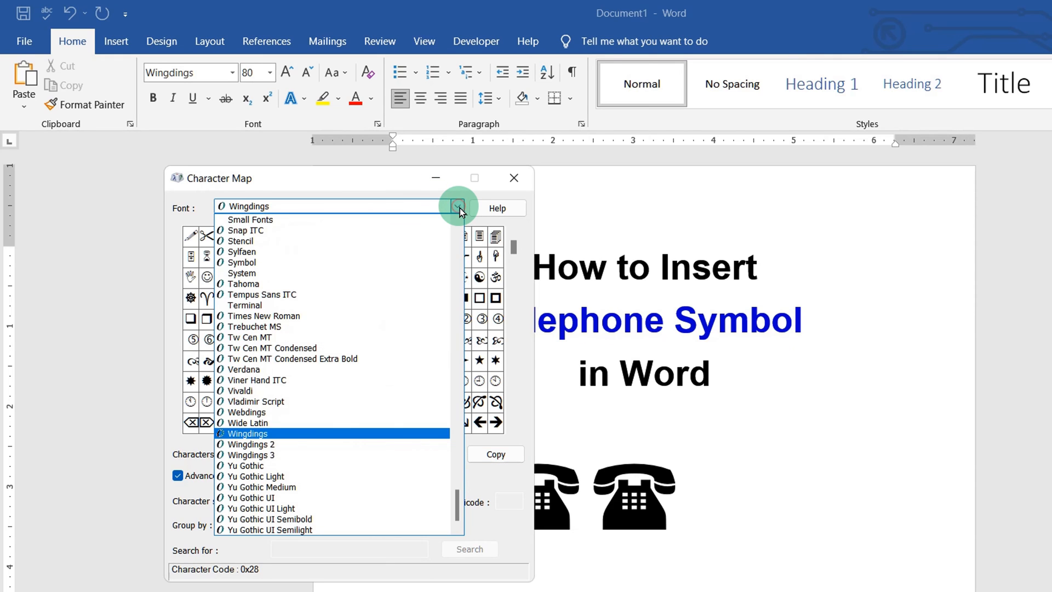
mouse_move(284, 446)
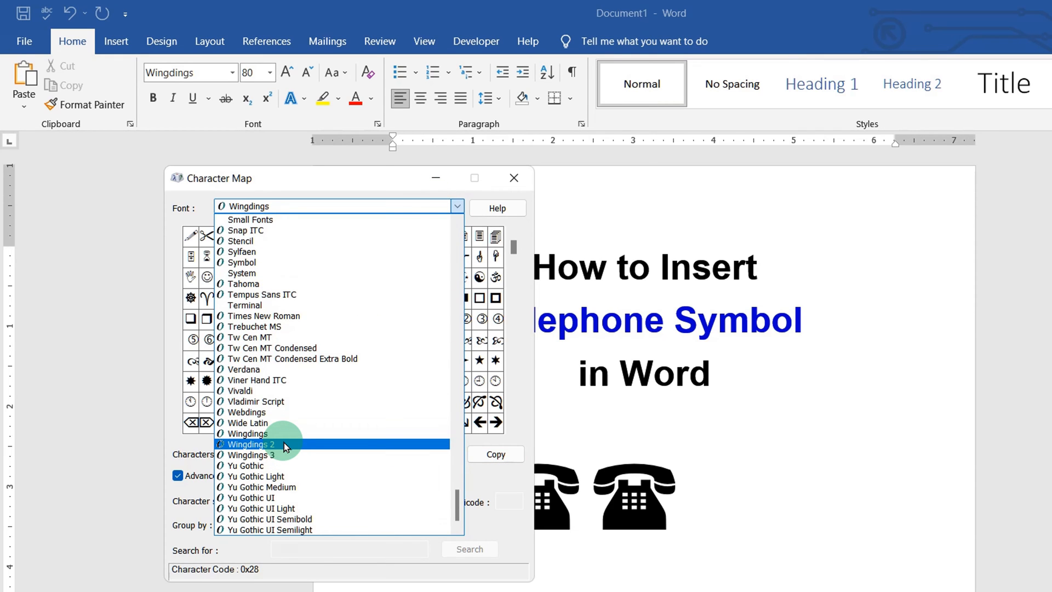
click(250, 444)
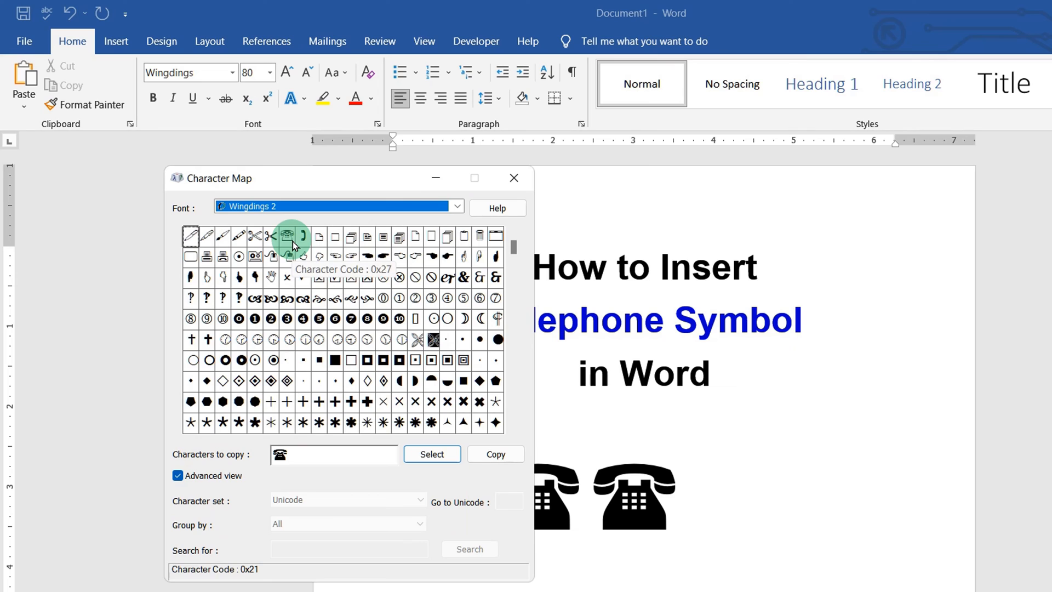
click(287, 236)
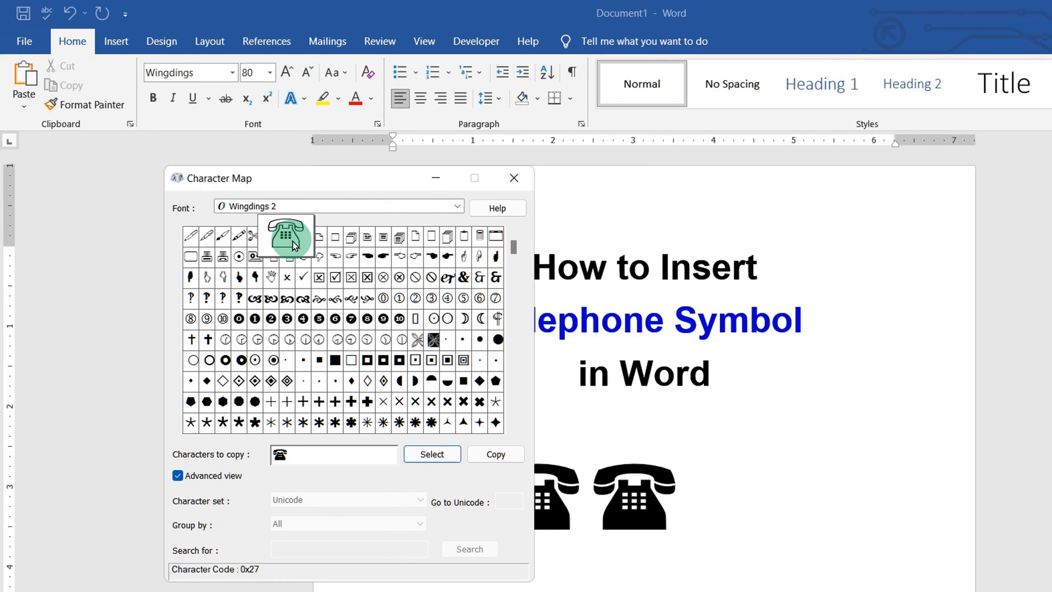
click(432, 453)
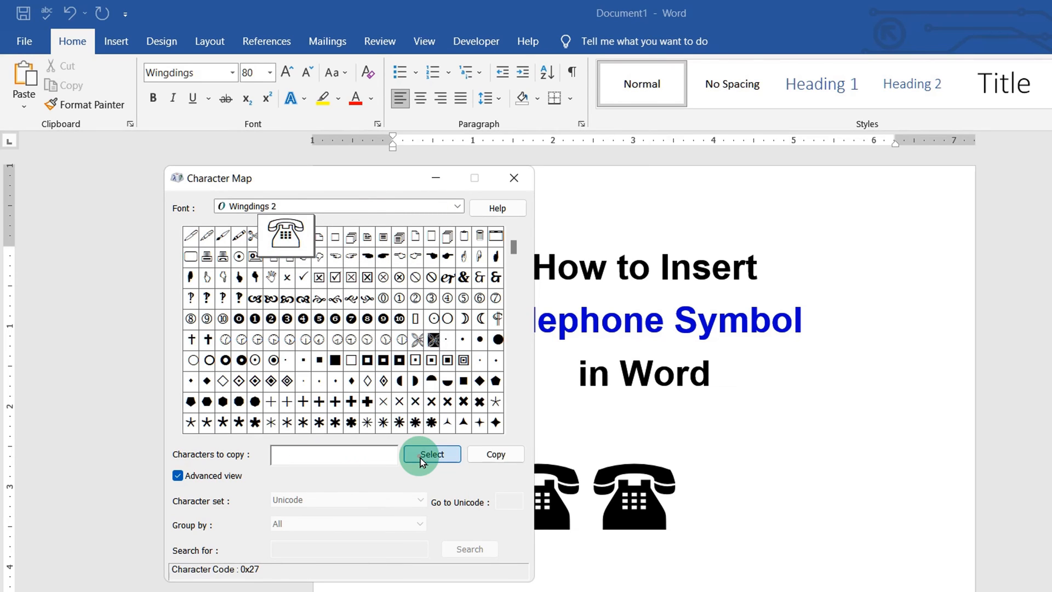
click(514, 177)
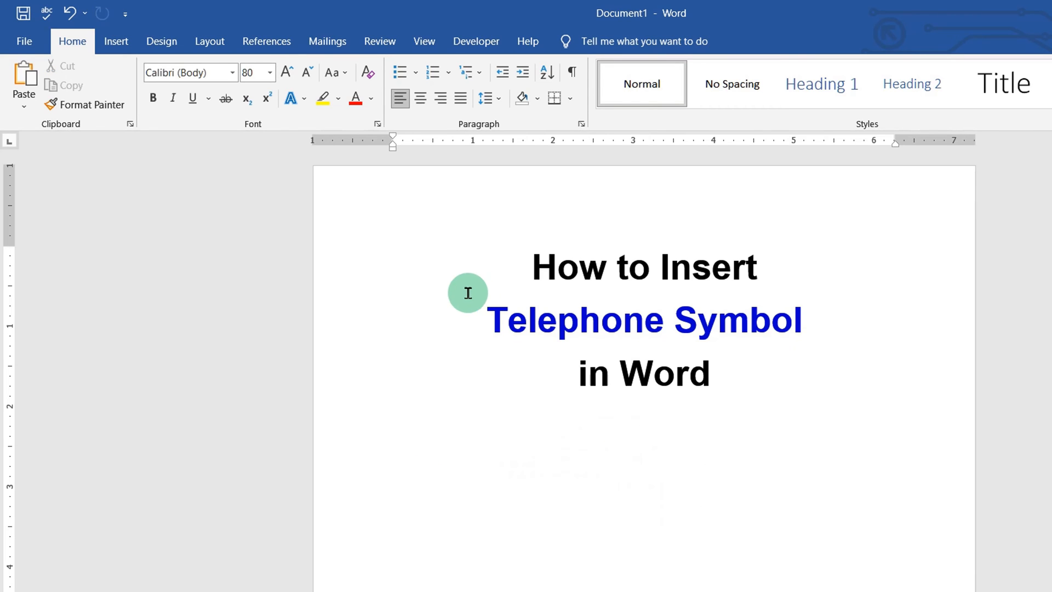
- Open the Symbol dialog via Insert > Symbol > More Symbols
click(115, 41)
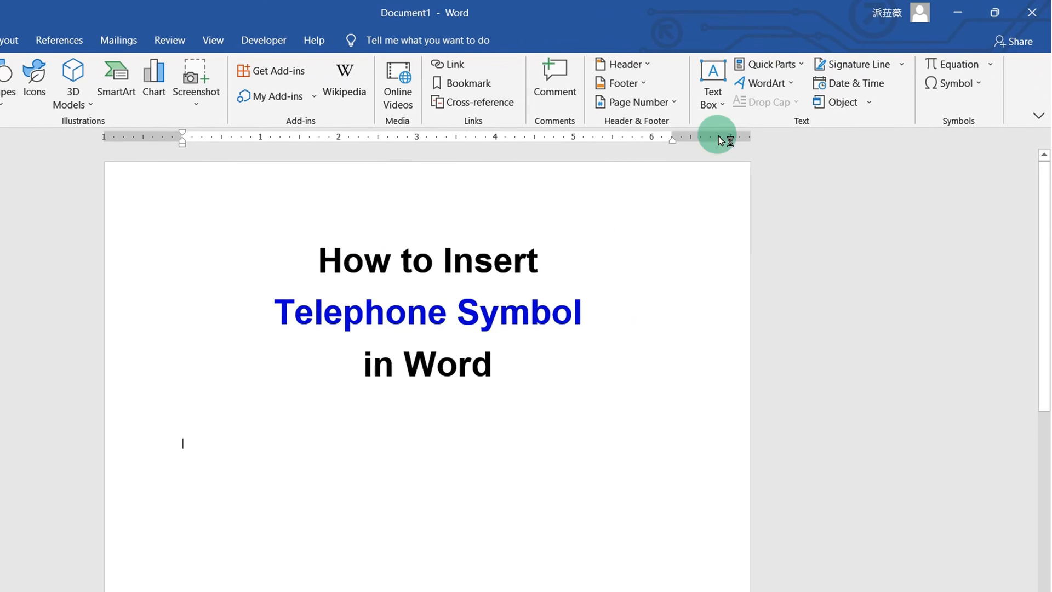
click(959, 82)
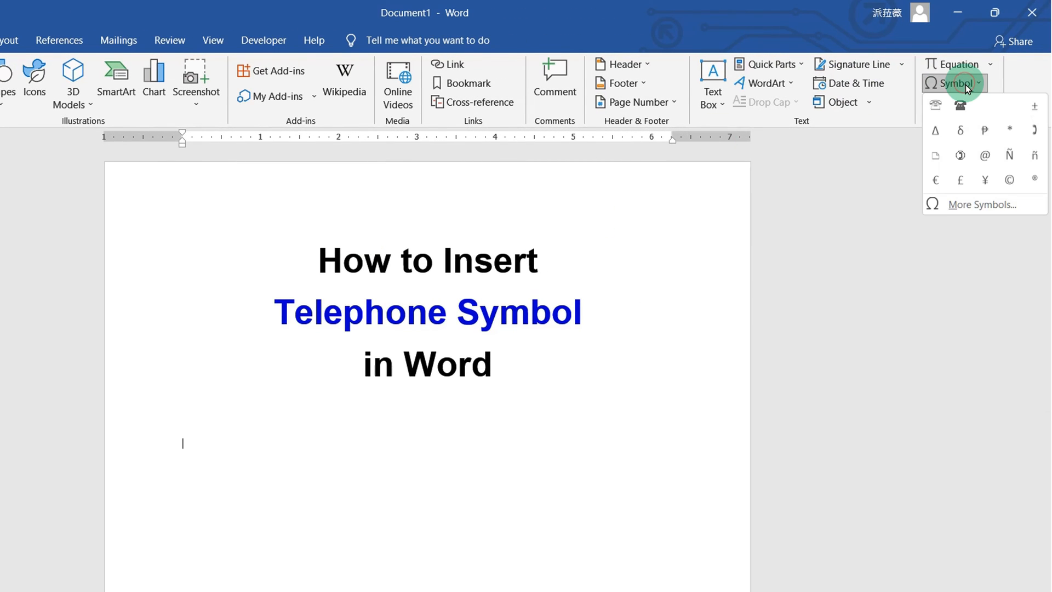
click(981, 204)
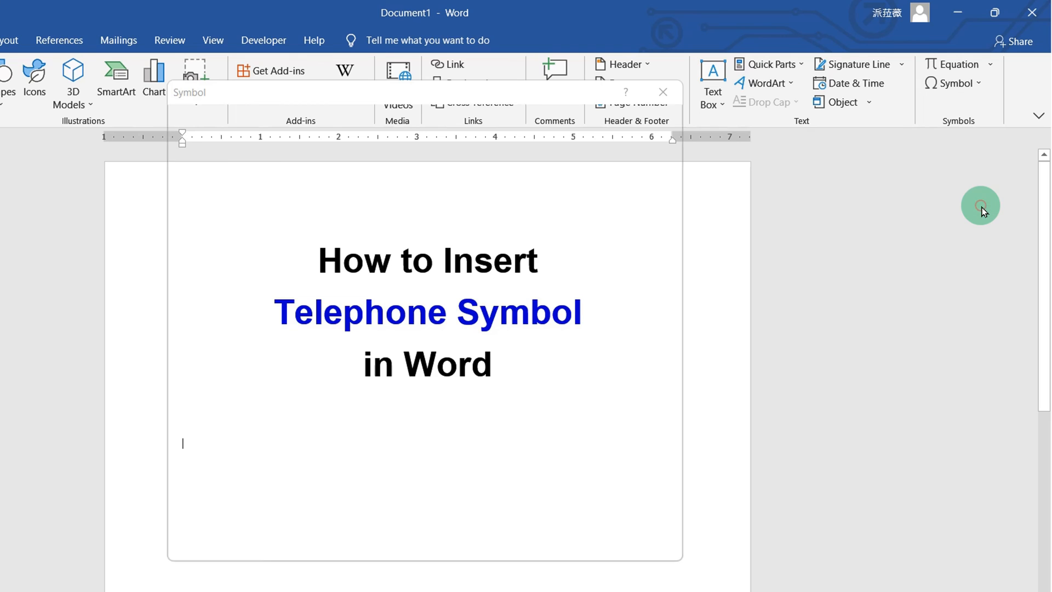
- Insert the filled Wingdings telephone, then add two outline Wingdings 2 telephones
click(350, 145)
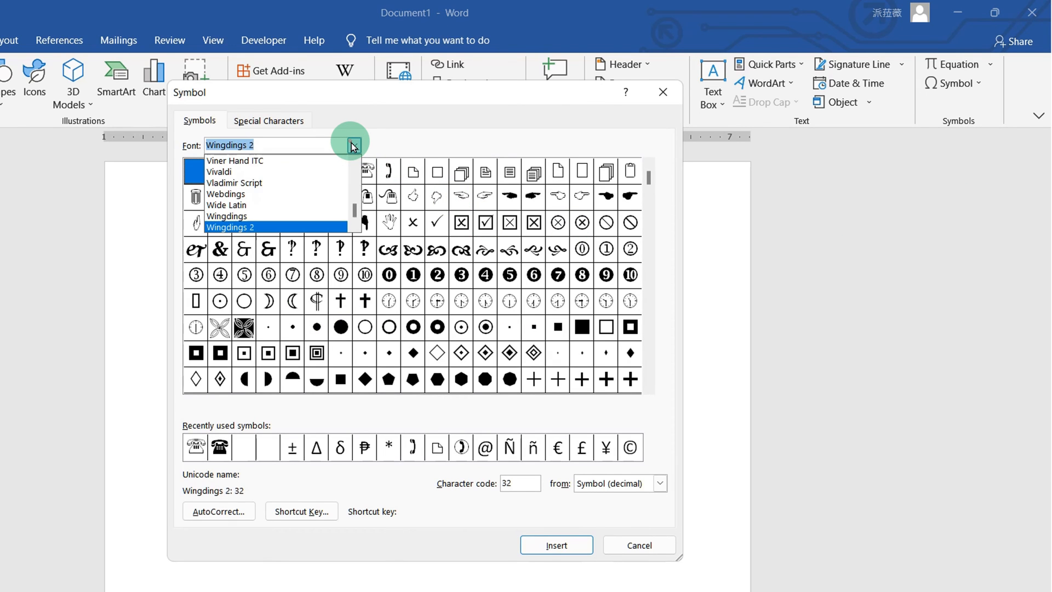
text(w)
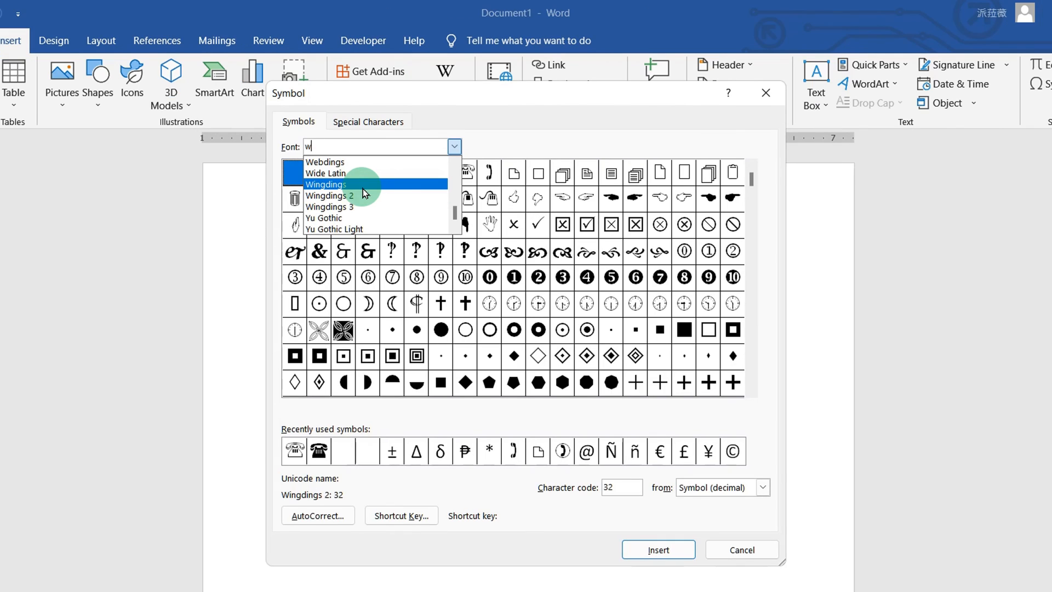
click(324, 184)
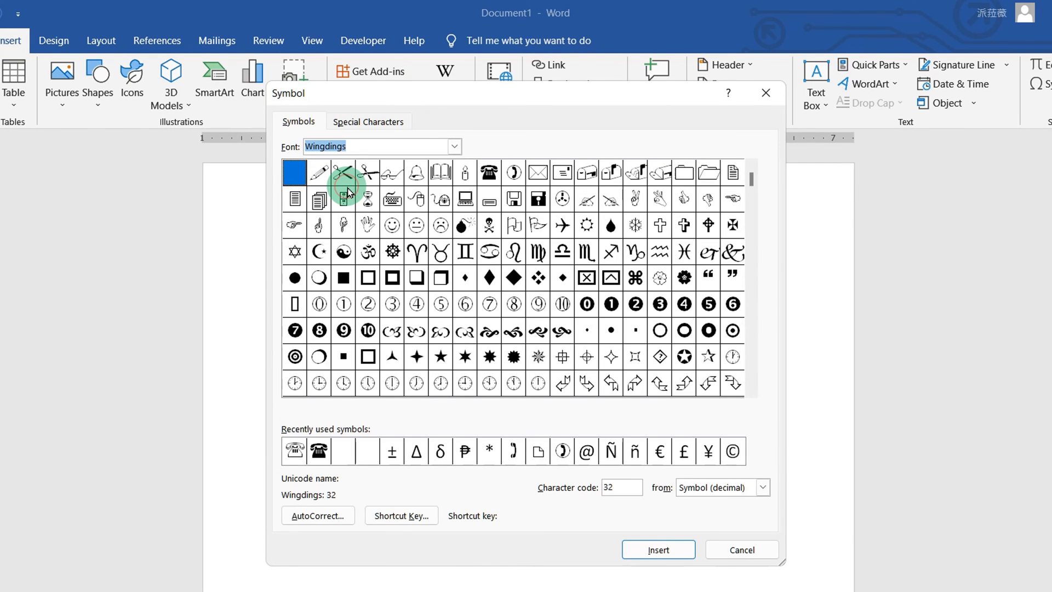
mouse_move(490, 172)
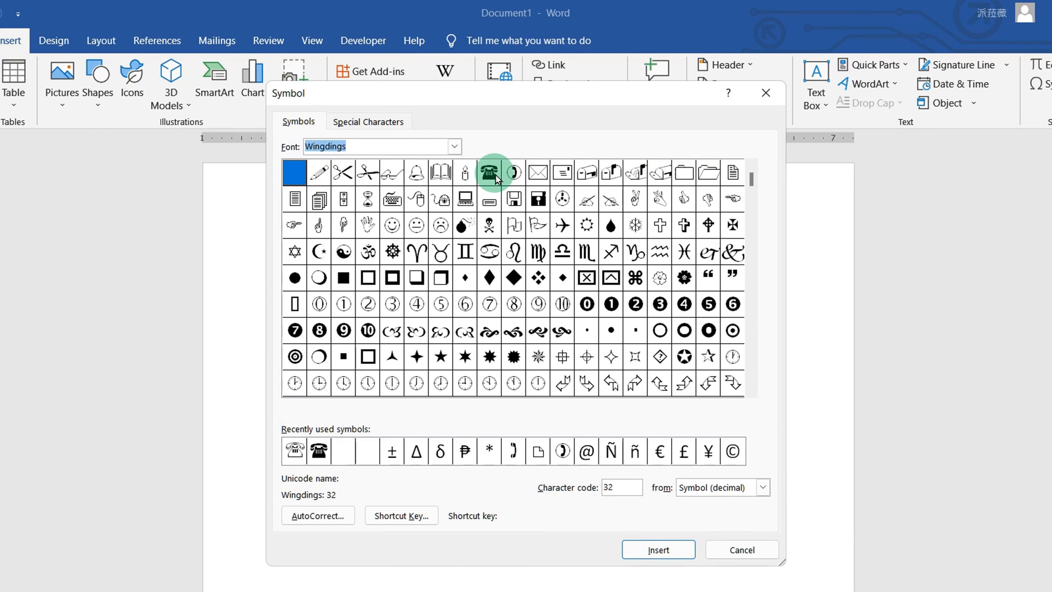
click(488, 172)
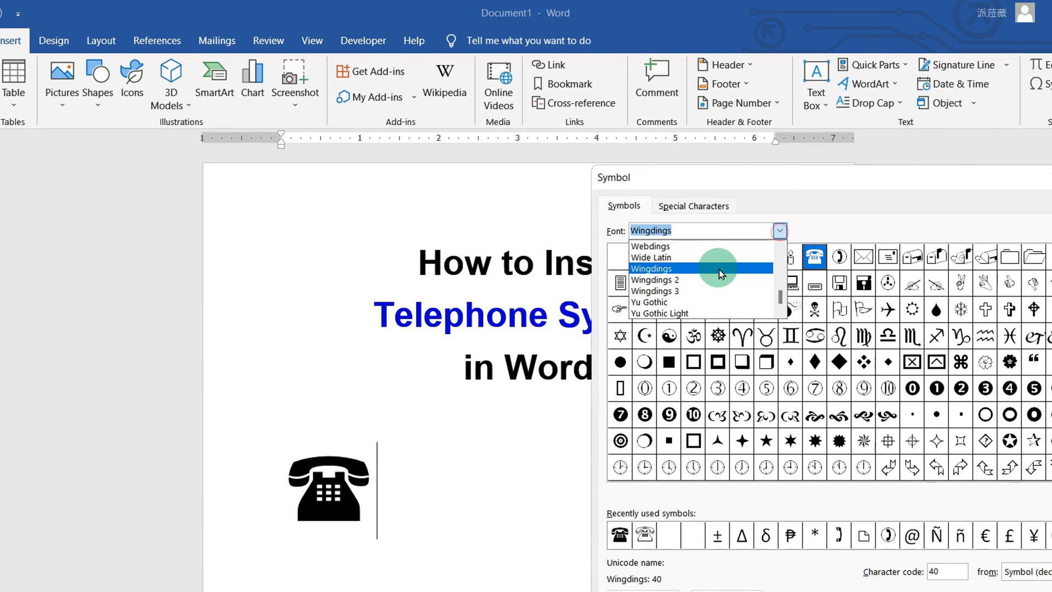
click(655, 280)
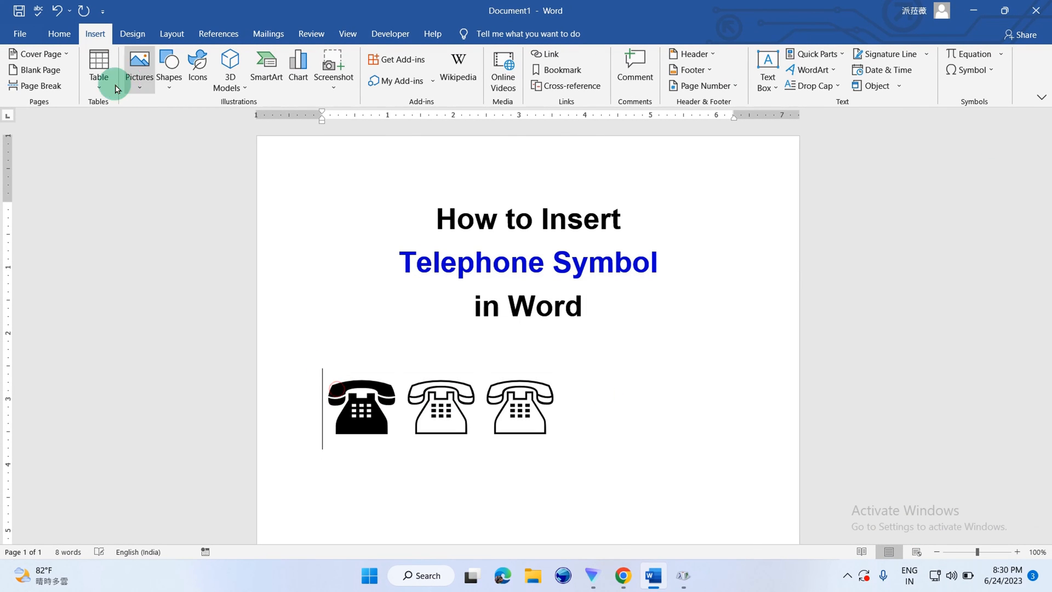
- Colour the three telephone symbols orange with Font Color on the Home tab
click(59, 34)
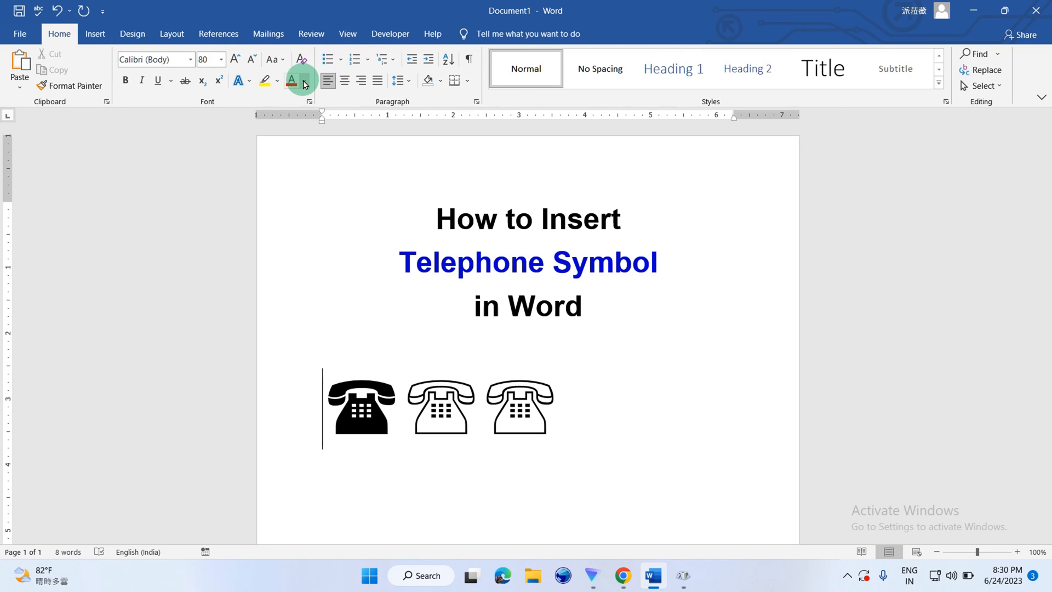
click(291, 81)
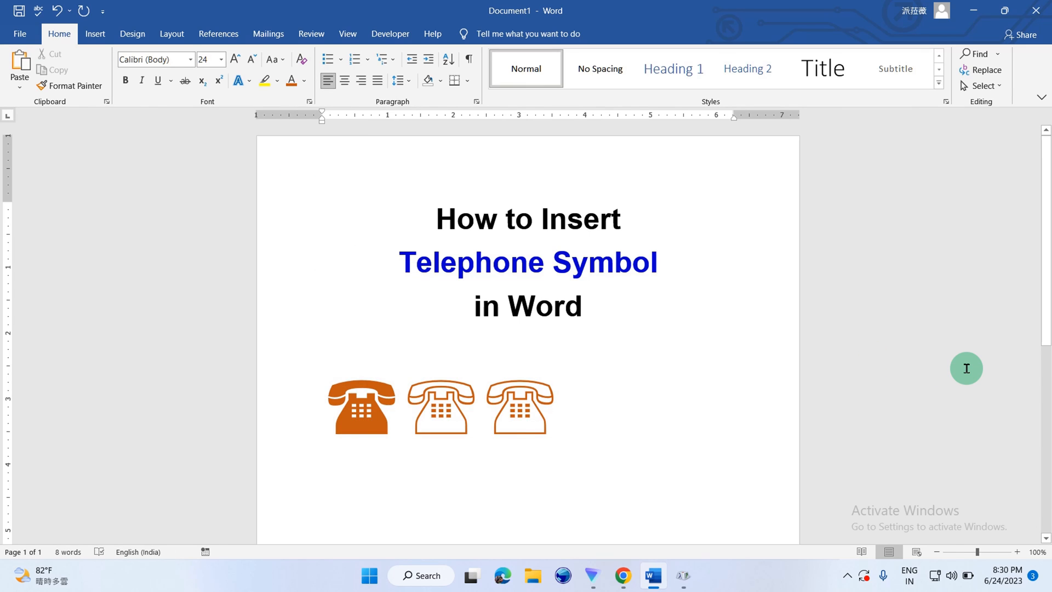
click(323, 353)
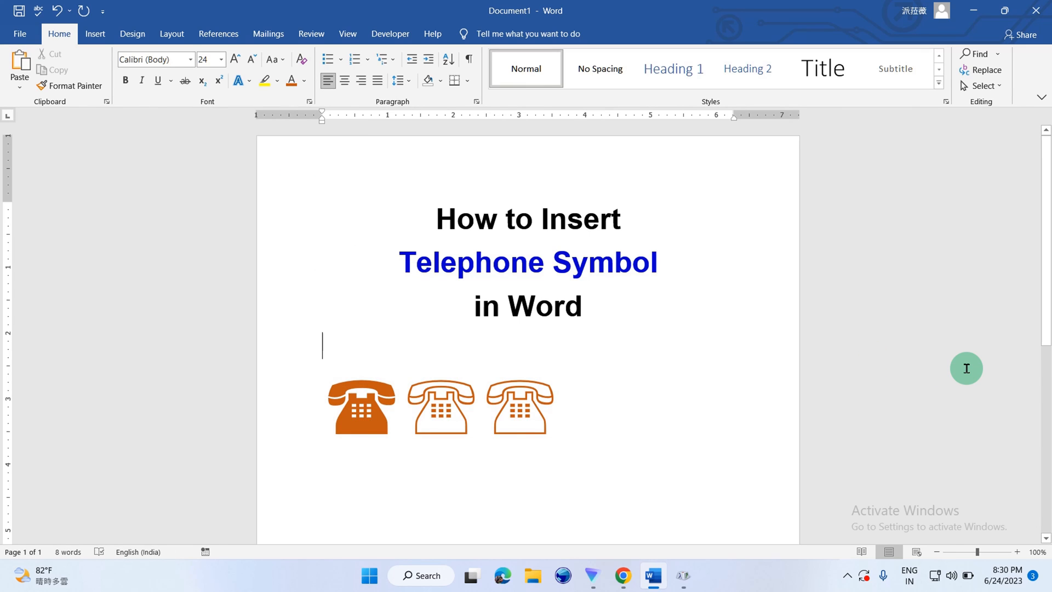